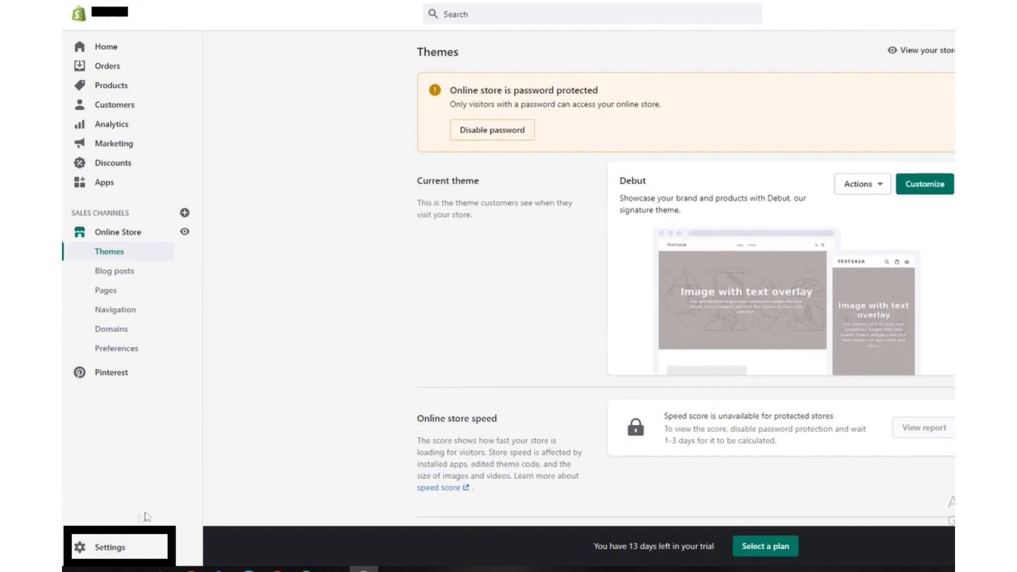
# - Navigate from store Settings through Checkout to the English checkout language editor
pyautogui.click(109, 546)
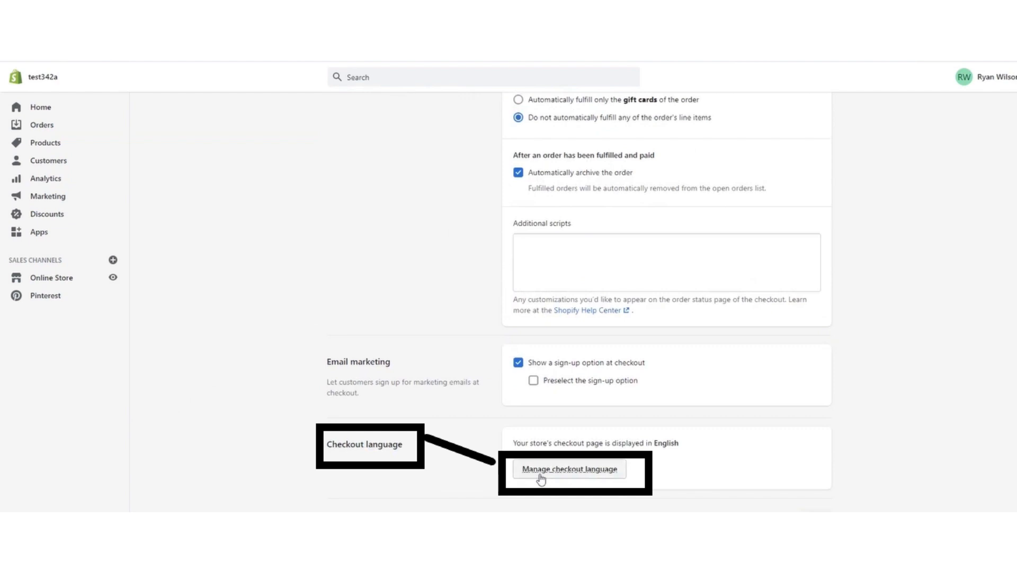
pyautogui.click(568, 469)
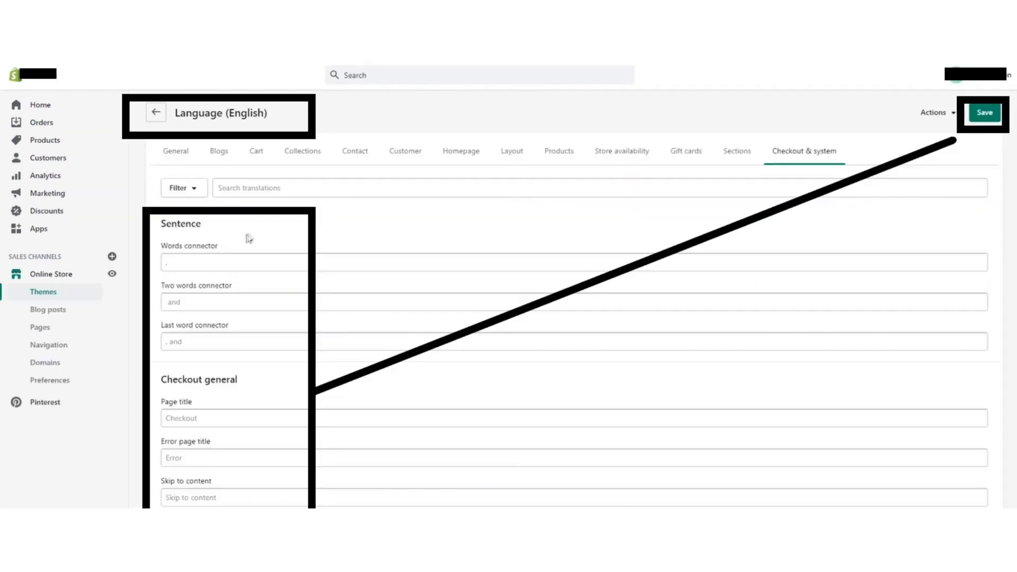